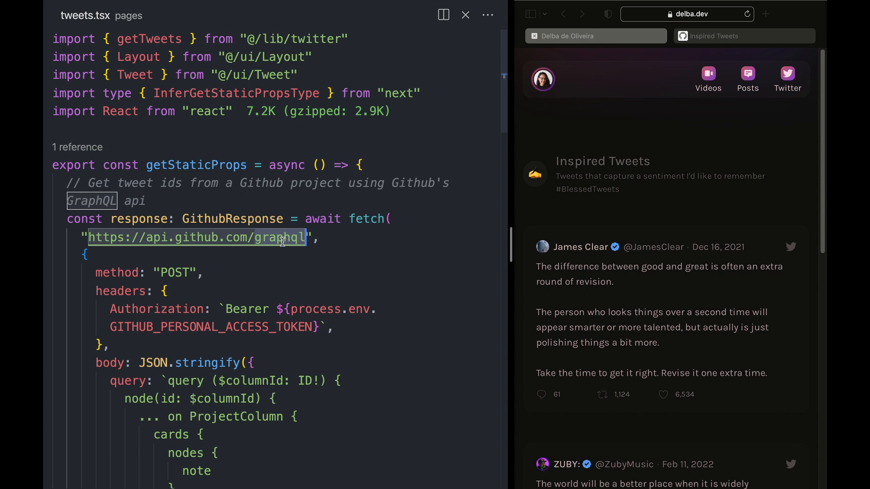
- Scroll through the page code and mark the getTweets call
{"action": "scroll", "scroll_direction": "down", "scroll_amount": 3}
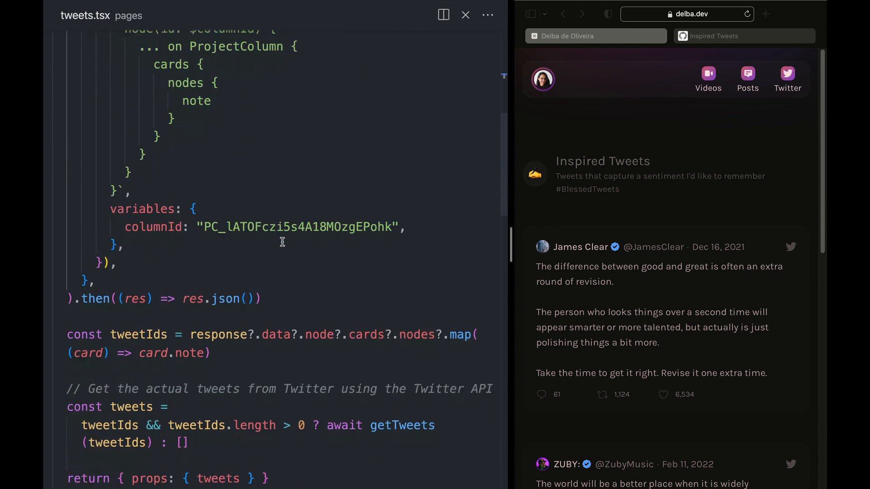
{"action": "double_click", "coordinate": [402, 366]}
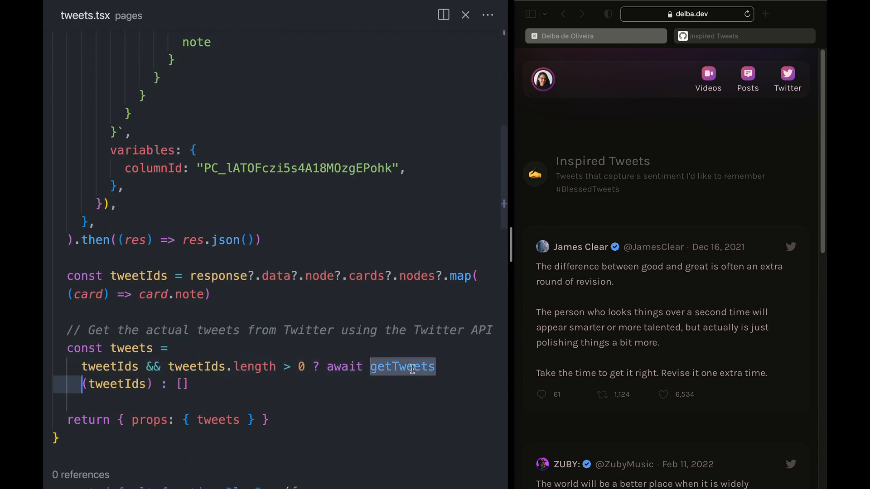
{"action": "scroll", "scroll_direction": "down", "scroll_amount": 3}
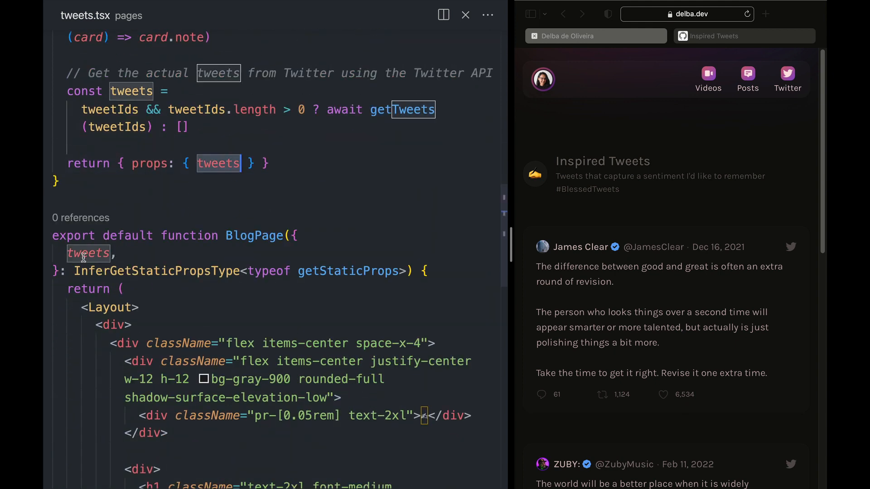
{"action": "scroll", "scroll_direction": "down", "scroll_amount": 3}
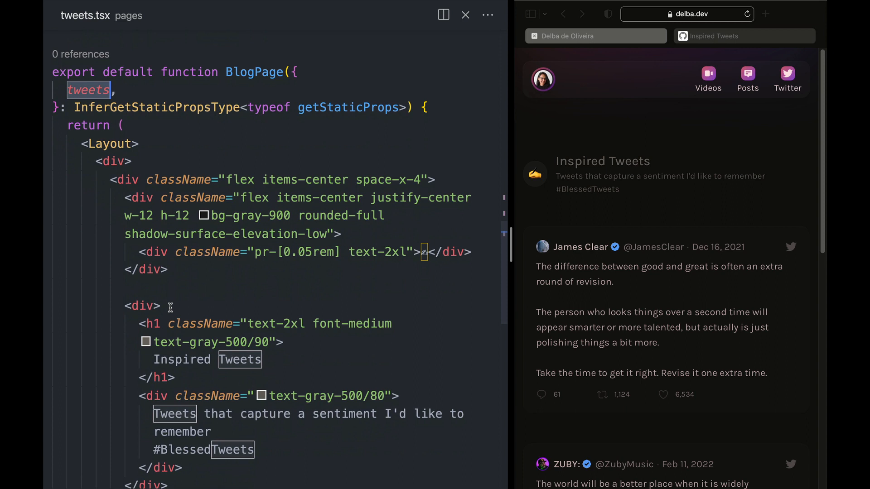
{"action": "scroll", "scroll_direction": "down", "scroll_amount": 3}
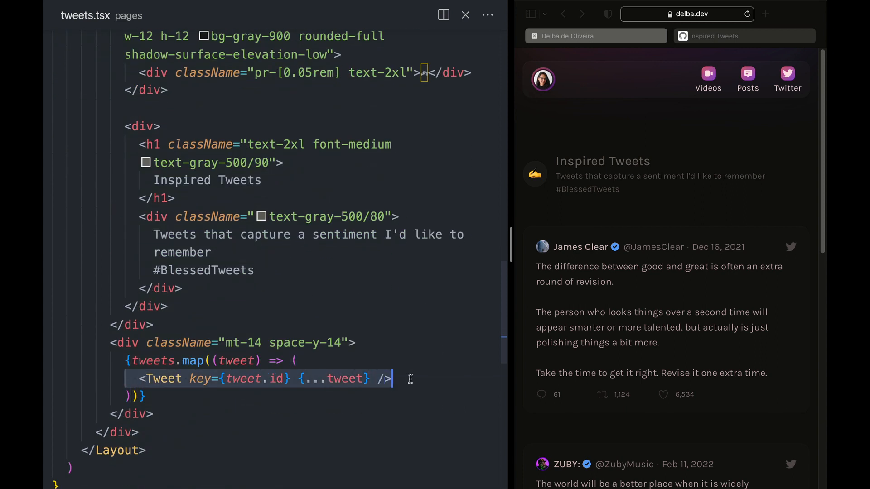
- Start a new note in the Live column with placeholder text 'dfdfdf'
{"action": "left_click", "coordinate": [689, 185]}
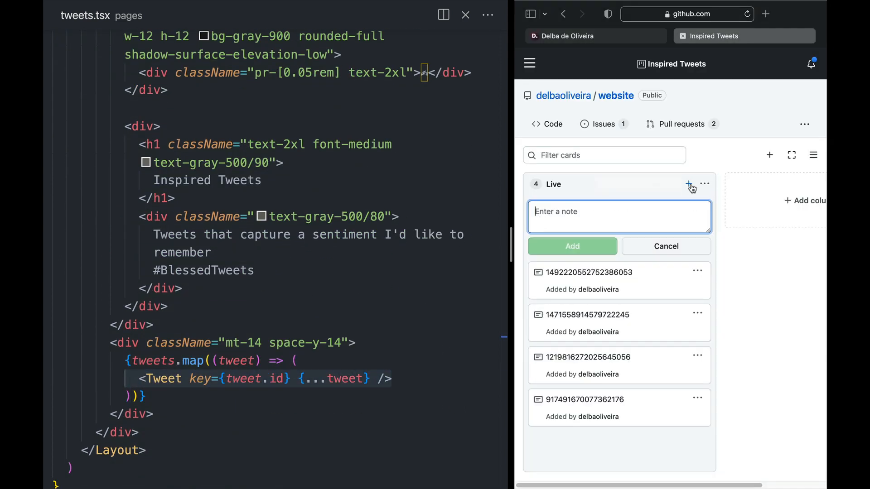
{"action": "type", "text": "dfdfdf"}
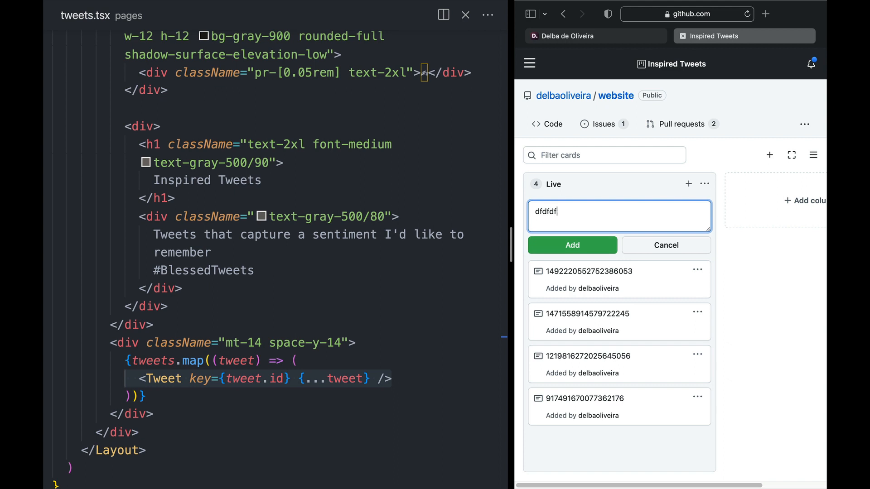
{"action": "left_click", "coordinate": [664, 245]}
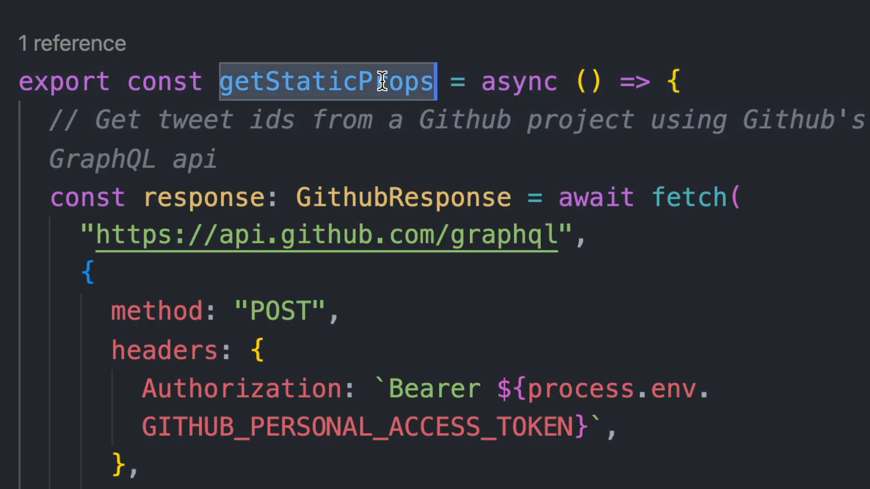
{"action": "type", "text": "getServerSide"}
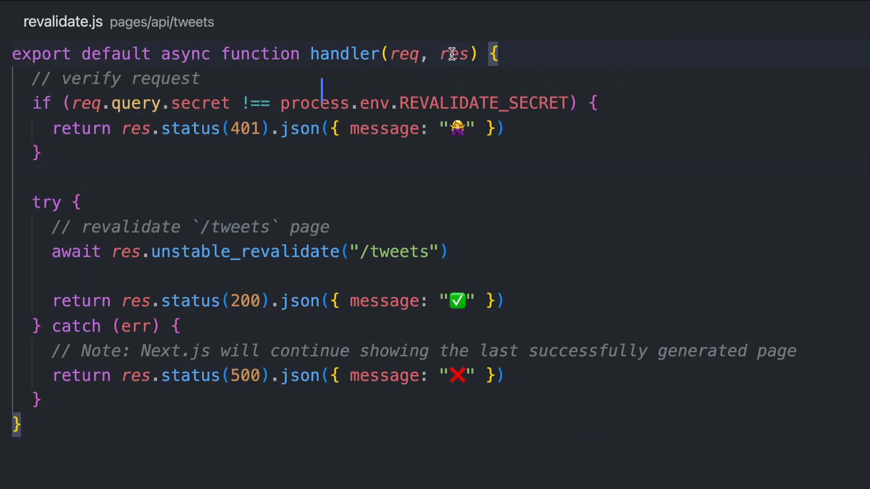
{"action": "double_click", "coordinate": [453, 53]}
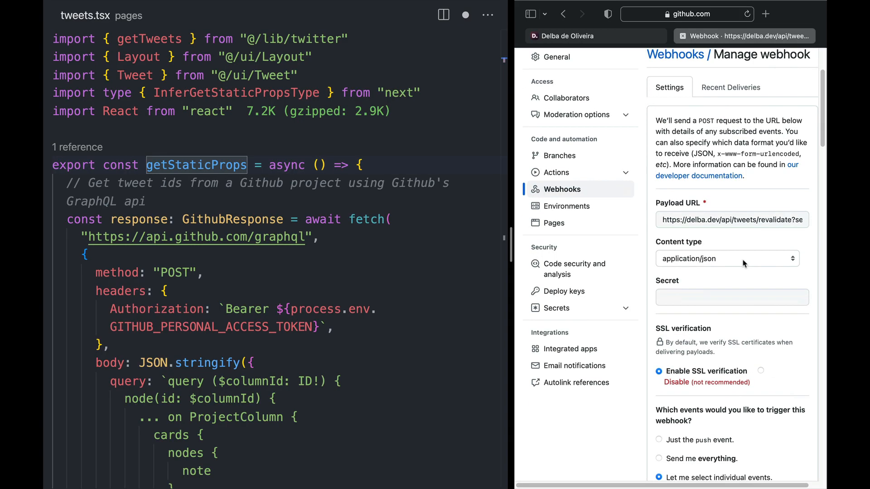
{"action": "left_click", "coordinate": [731, 201]}
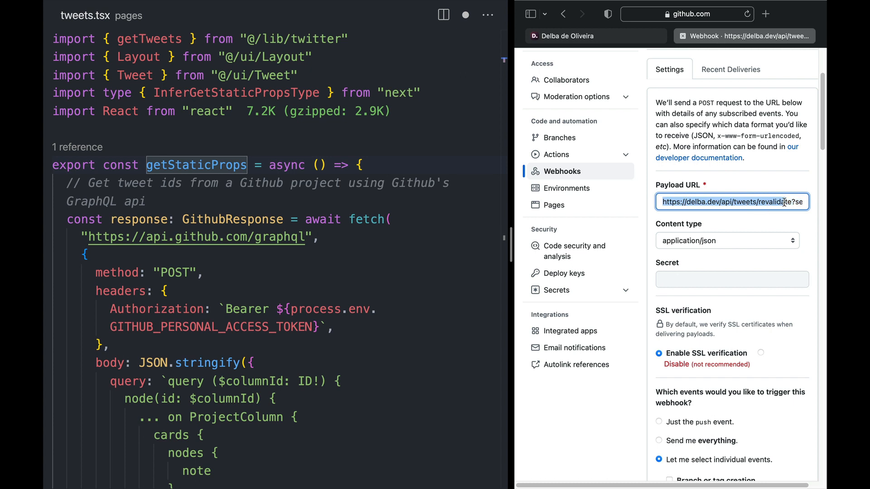
{"action": "scroll", "scroll_direction": "down", "scroll_amount": 3}
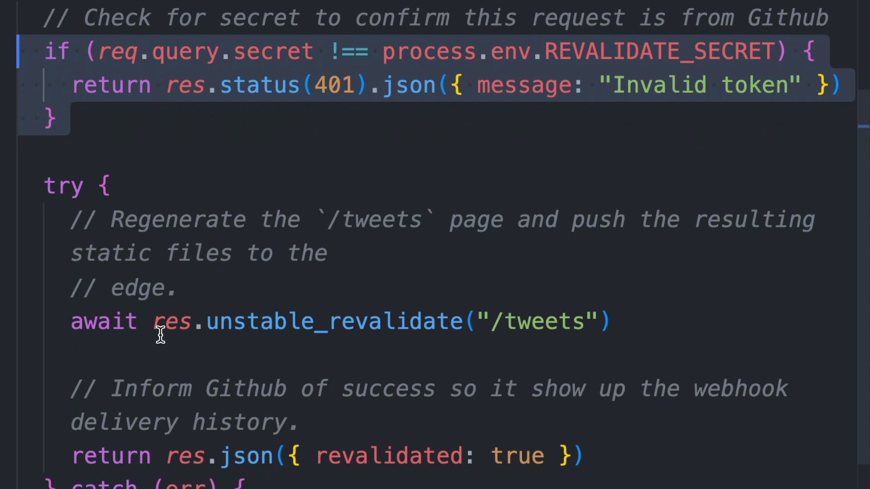
{"action": "double_click", "coordinate": [304, 320]}
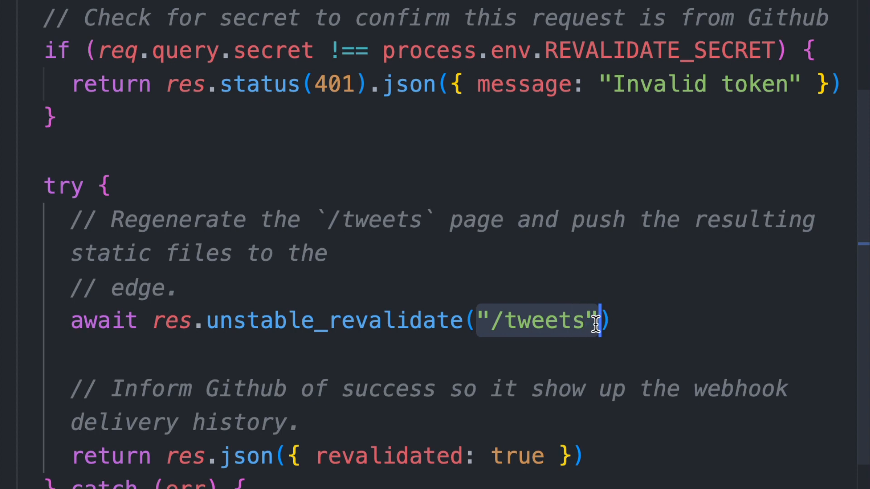
{"action": "mouse_move", "coordinate": [595, 382]}
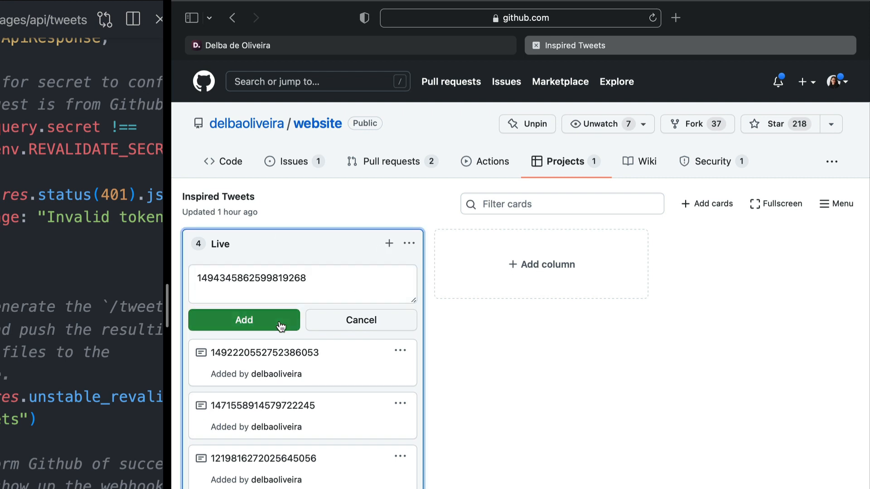
{"action": "left_click", "coordinate": [244, 320]}
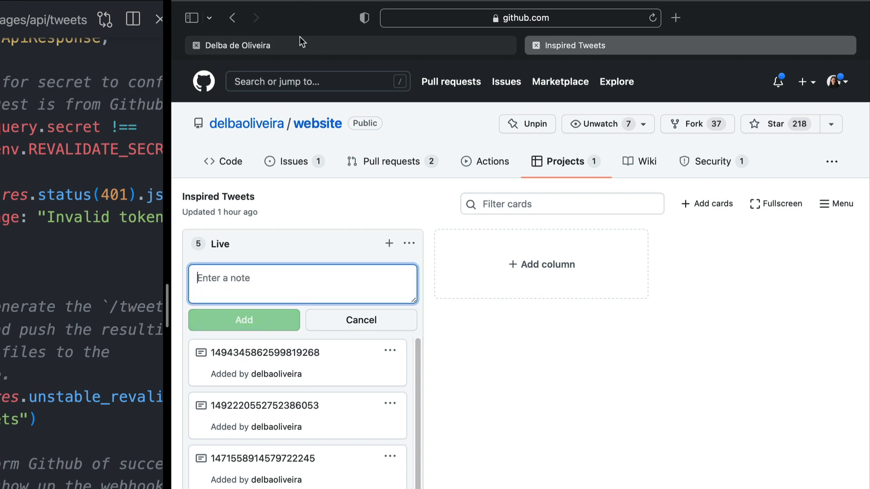
{"action": "left_click", "coordinate": [239, 45]}
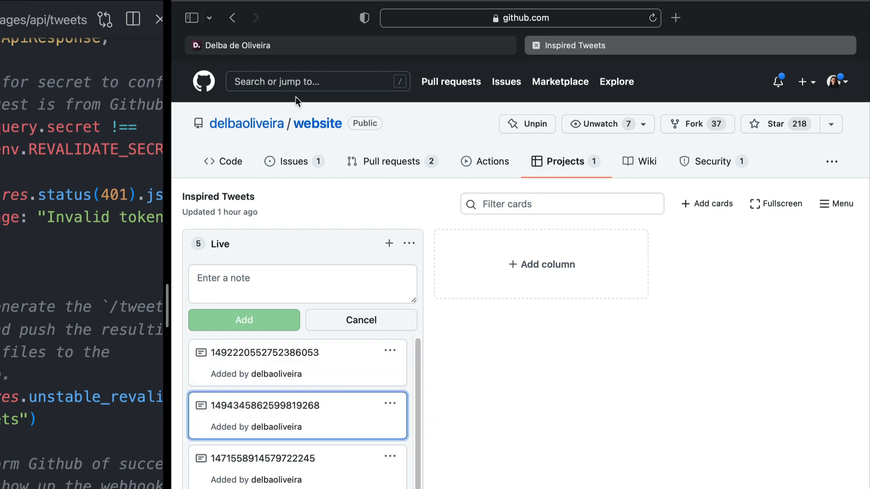
{"action": "left_click", "coordinate": [237, 45]}
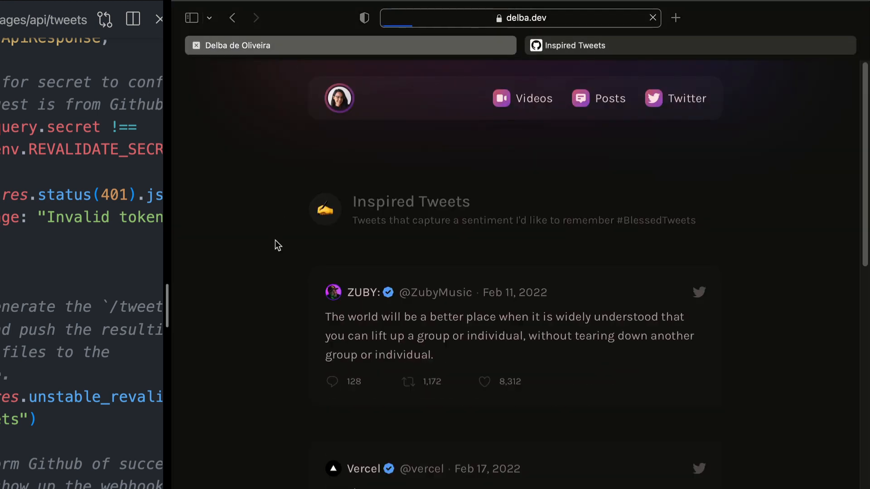